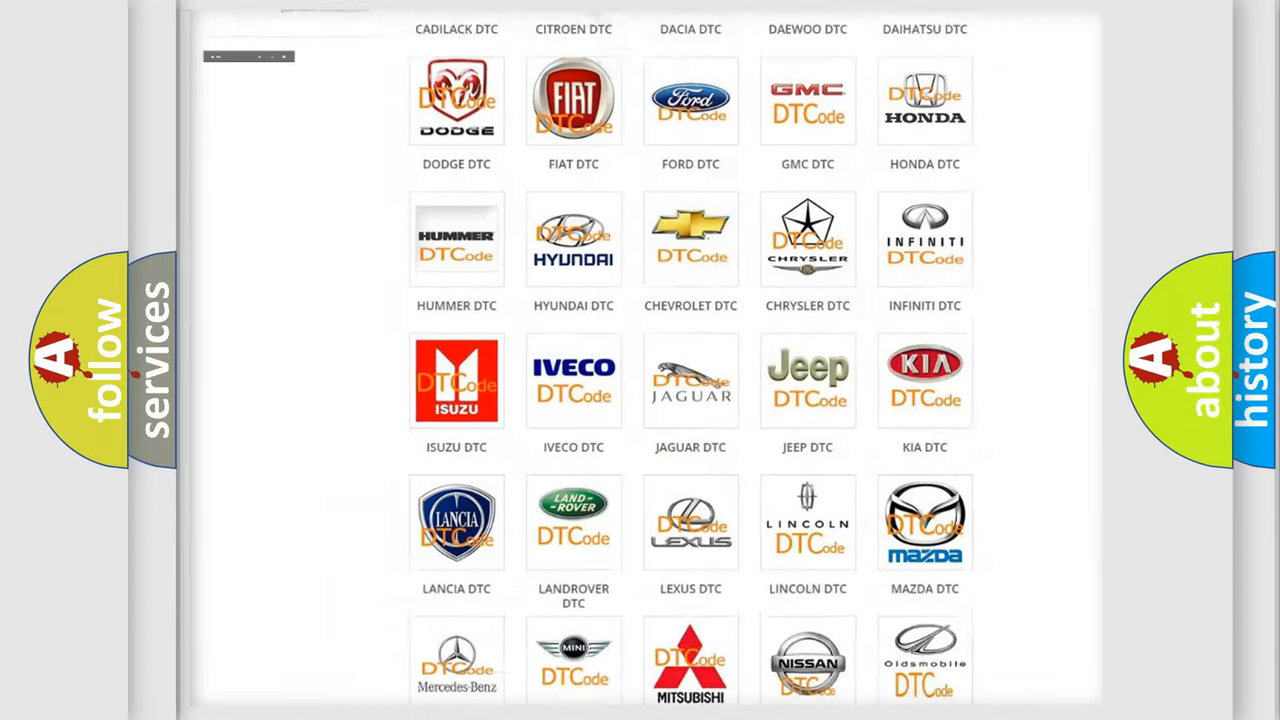
- Scroll the car brand grid and open the Jeep DTC category
{"action": "scroll", "scroll_direction": "up", "scroll_amount": 3}
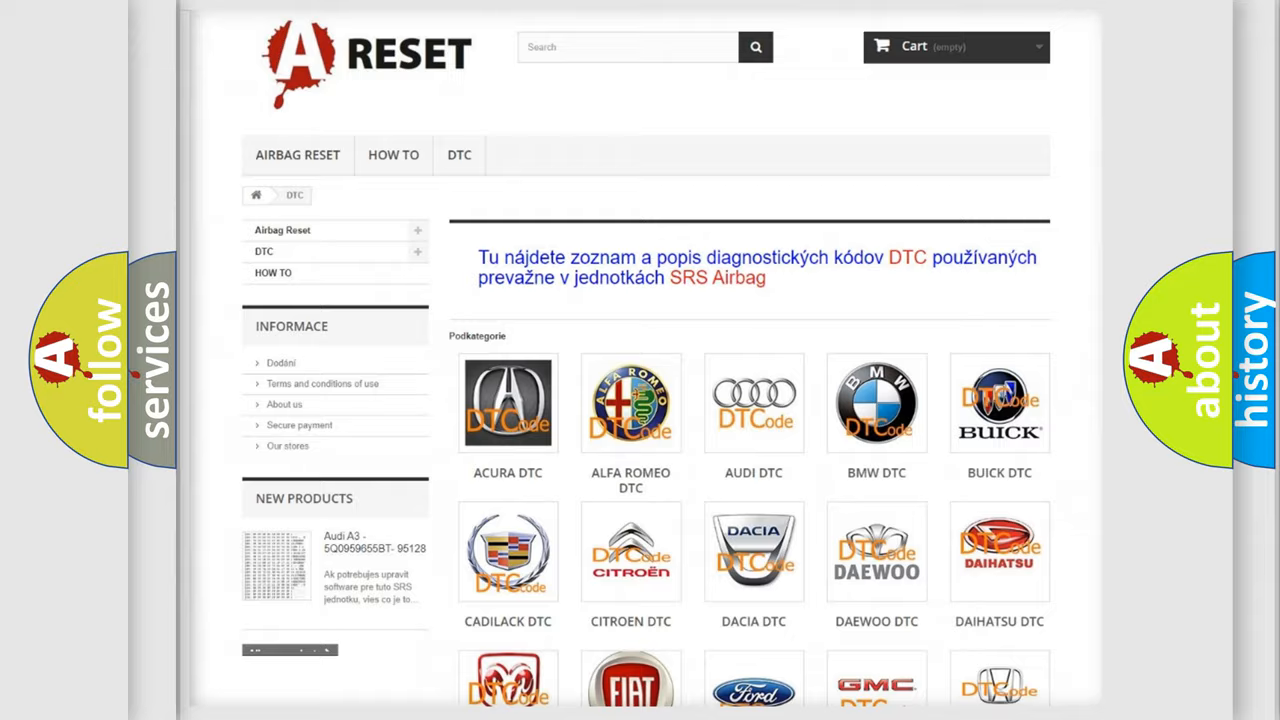
{"action": "scroll", "scroll_direction": "down", "scroll_amount": 3}
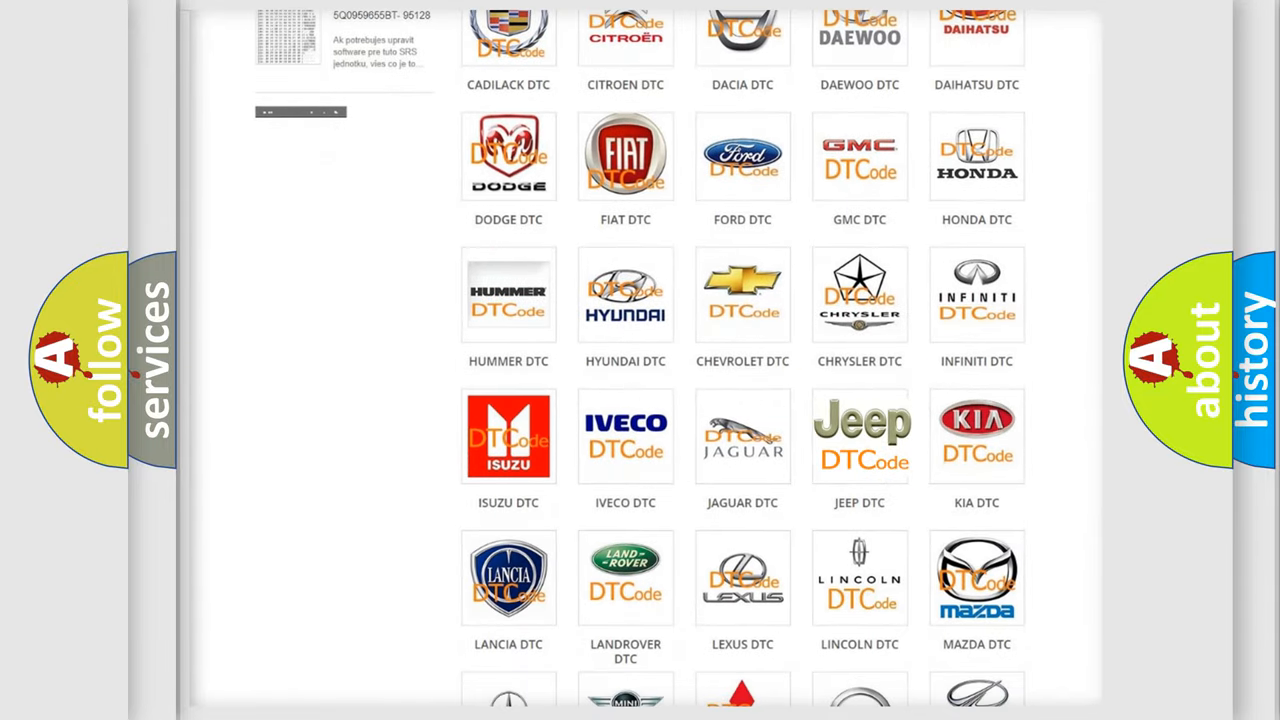
{"action": "left_click", "coordinate": [859, 435]}
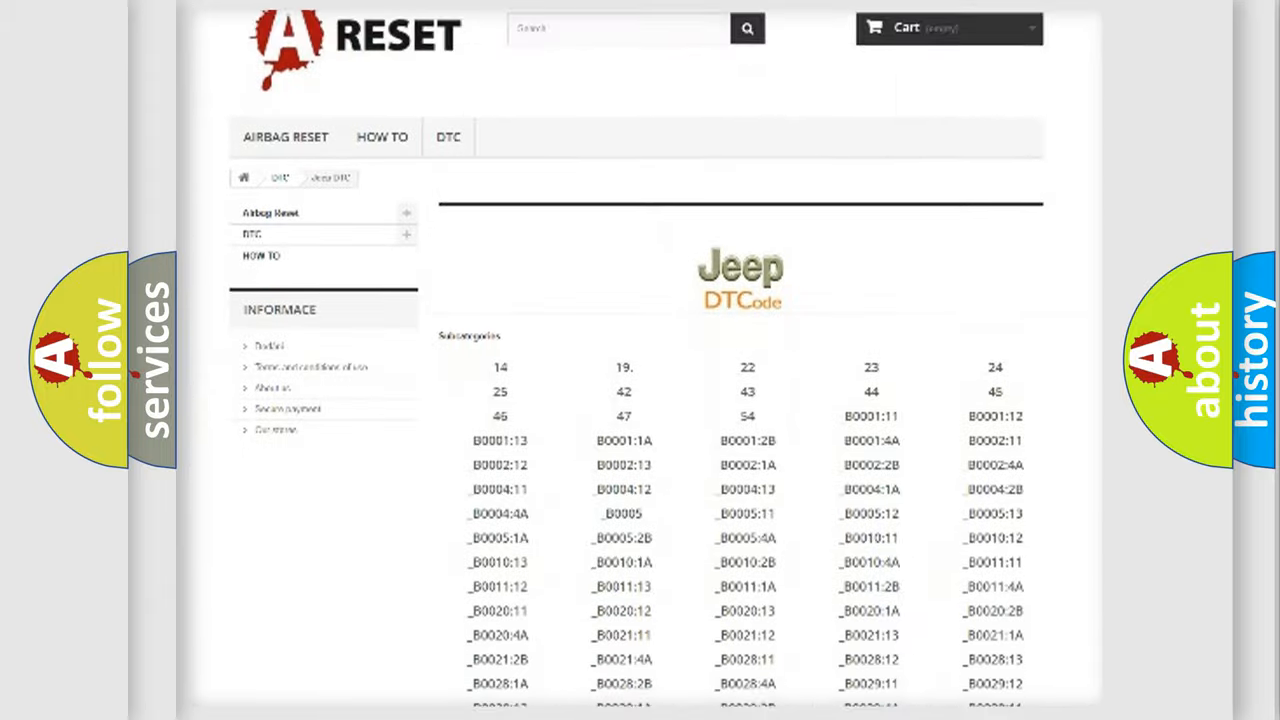
{"action": "scroll", "scroll_direction": "down", "scroll_amount": 3}
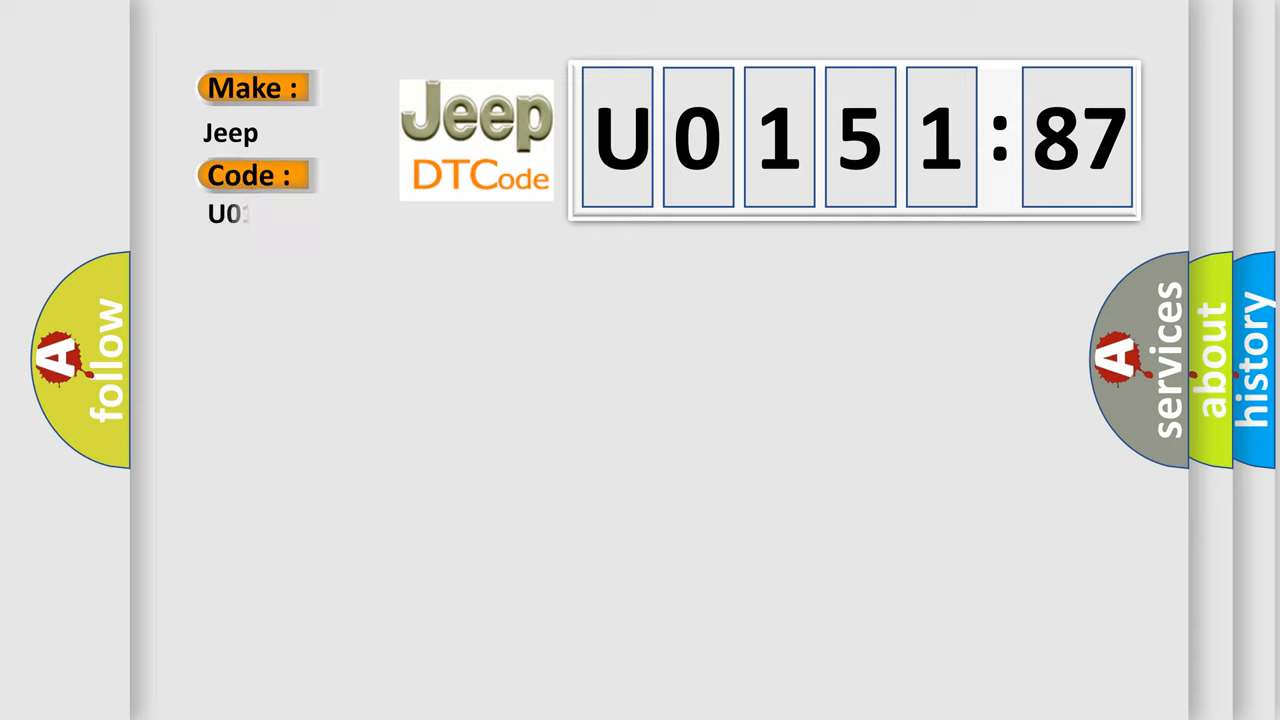
- Enter code 015187 and reveal its definition, description and cause text
{"action": "type", "text": "015187"}
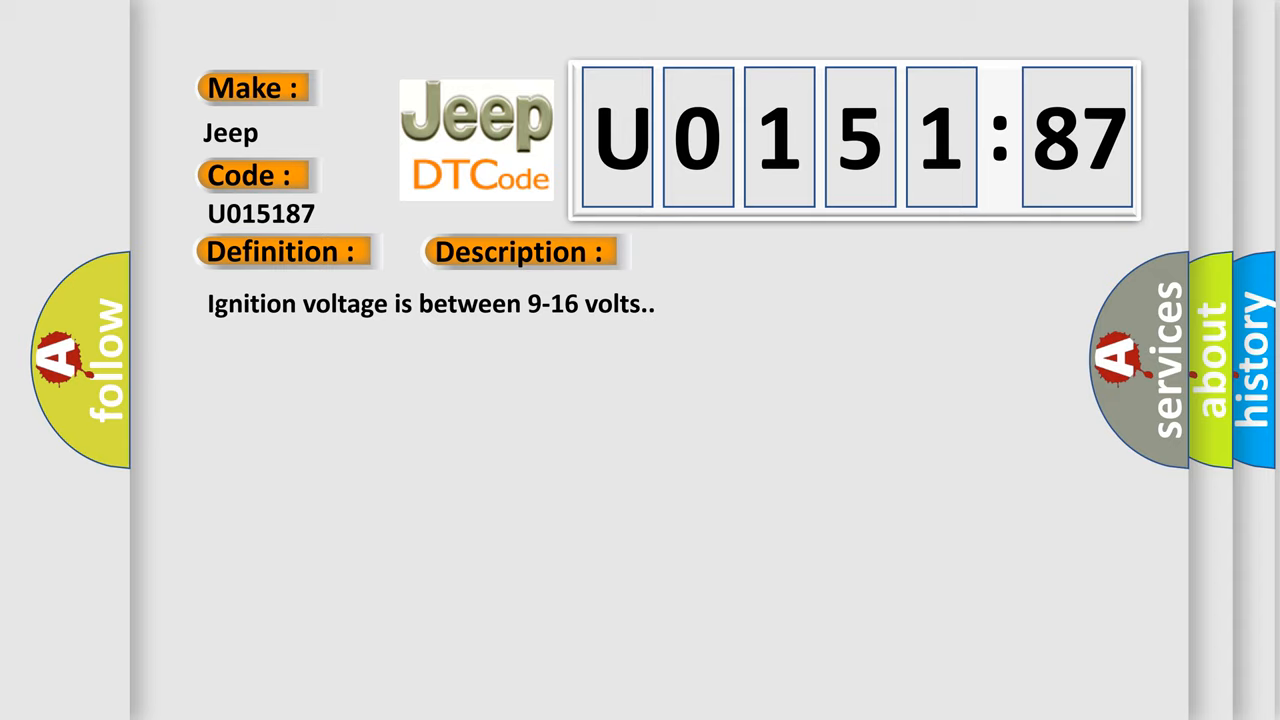
{"action": "left_click", "coordinate": [520, 251]}
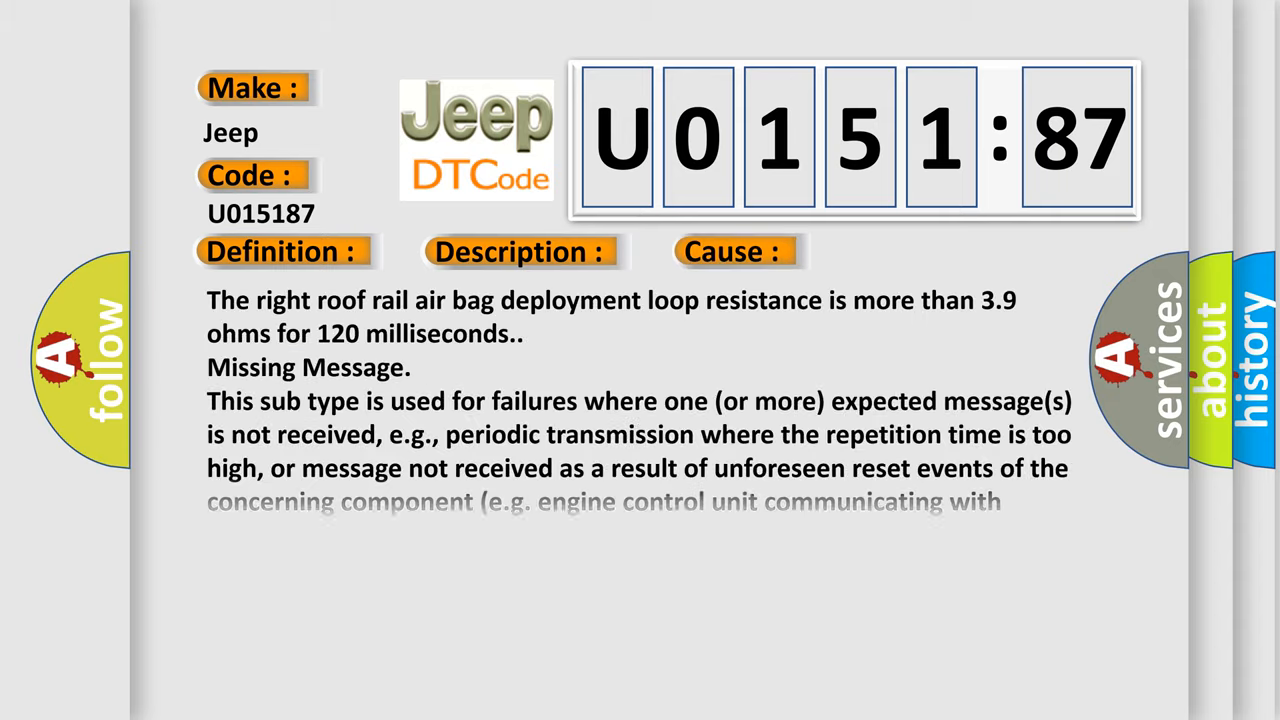